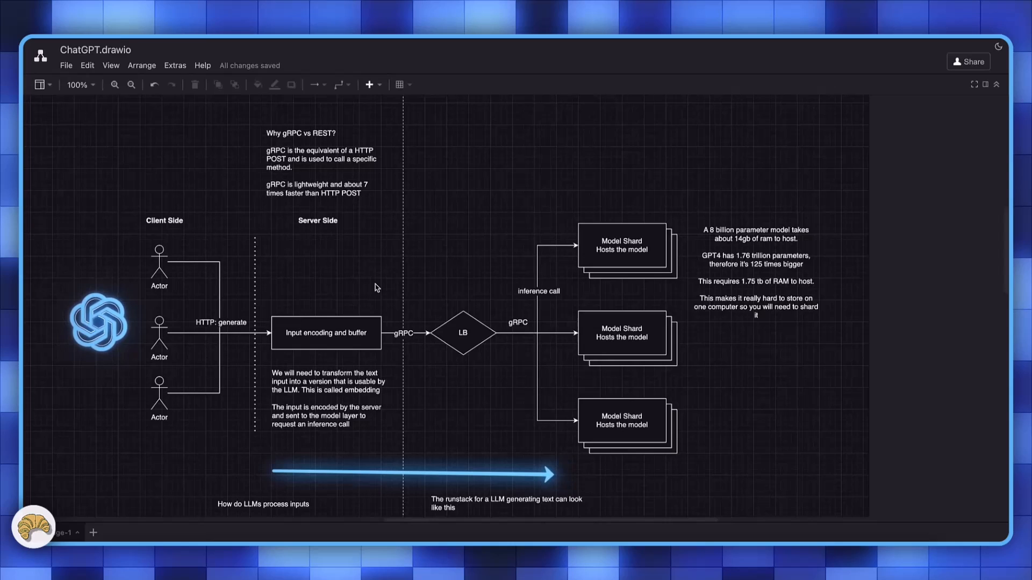
mouse_move(156, 380)
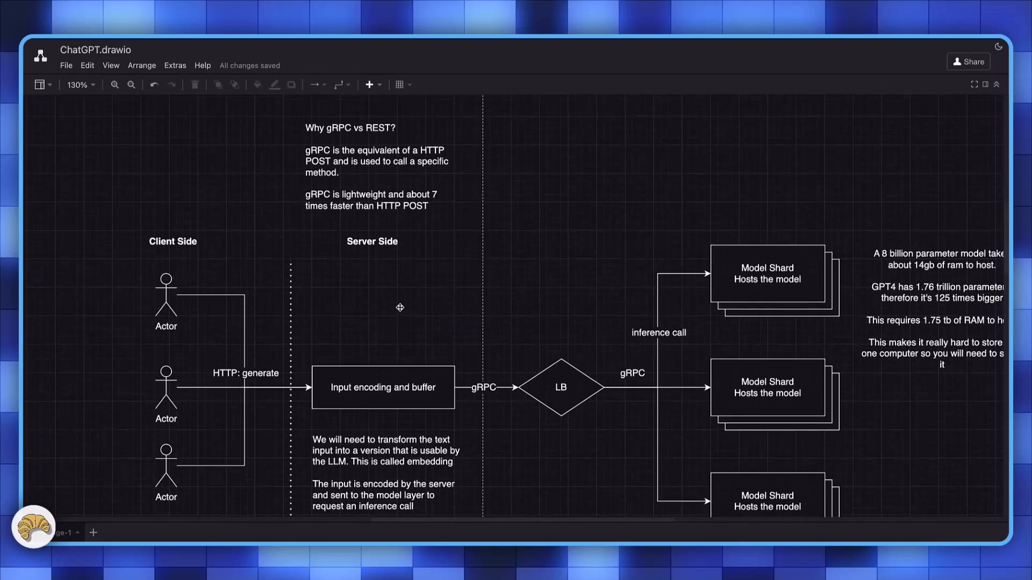
mouse_move(227, 374)
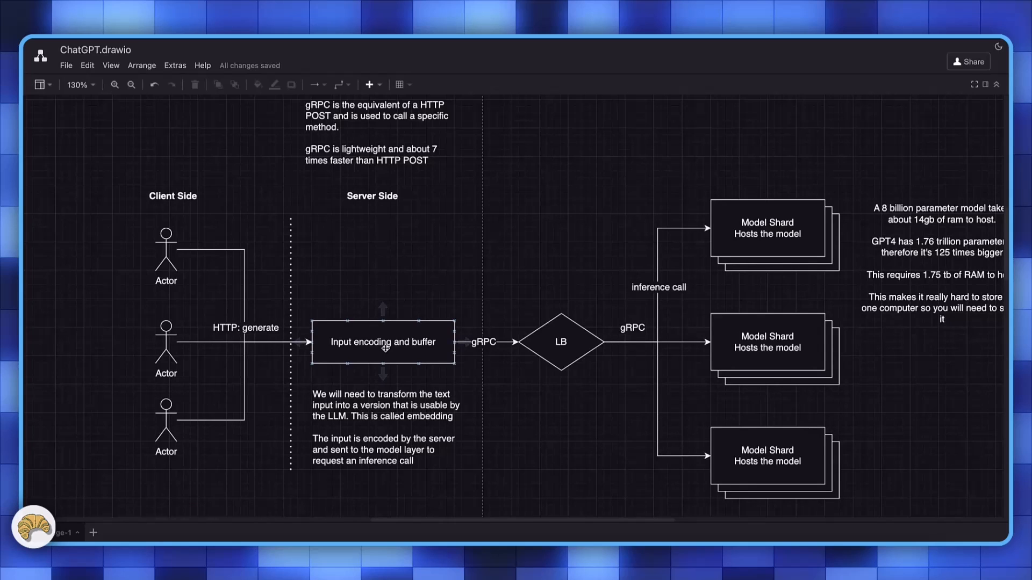
left_click(382, 342)
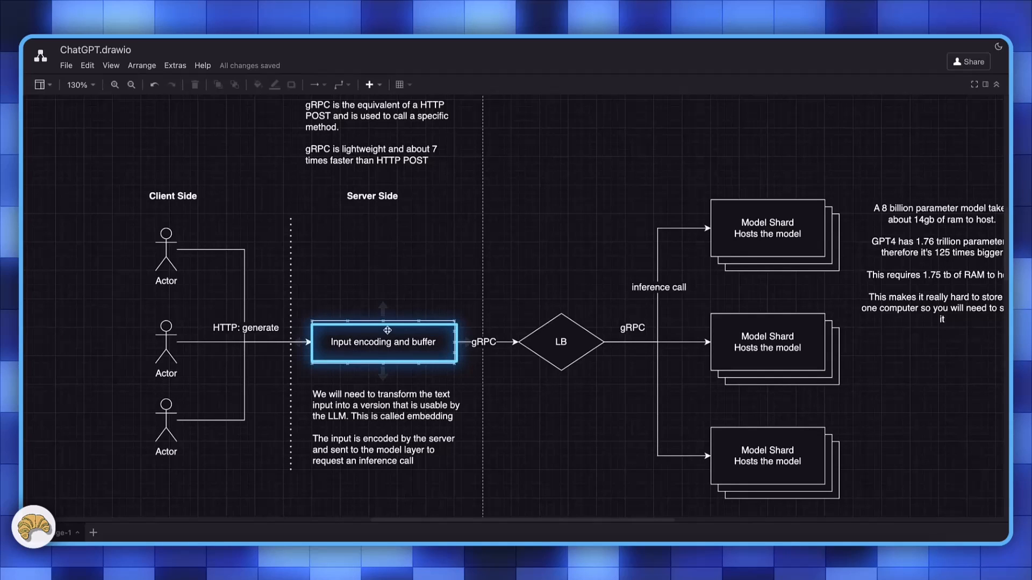
mouse_move(392, 342)
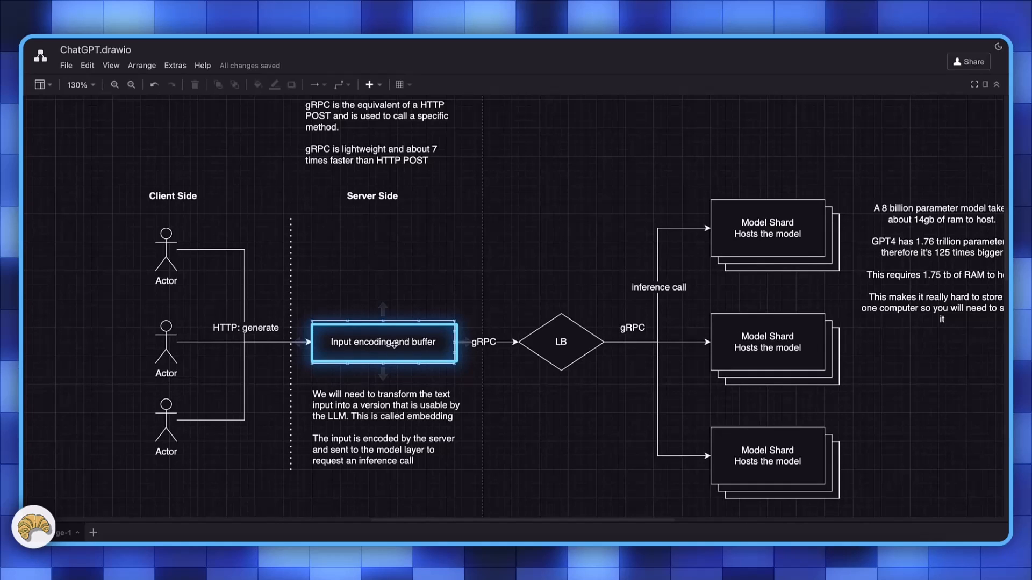
mouse_move(406, 239)
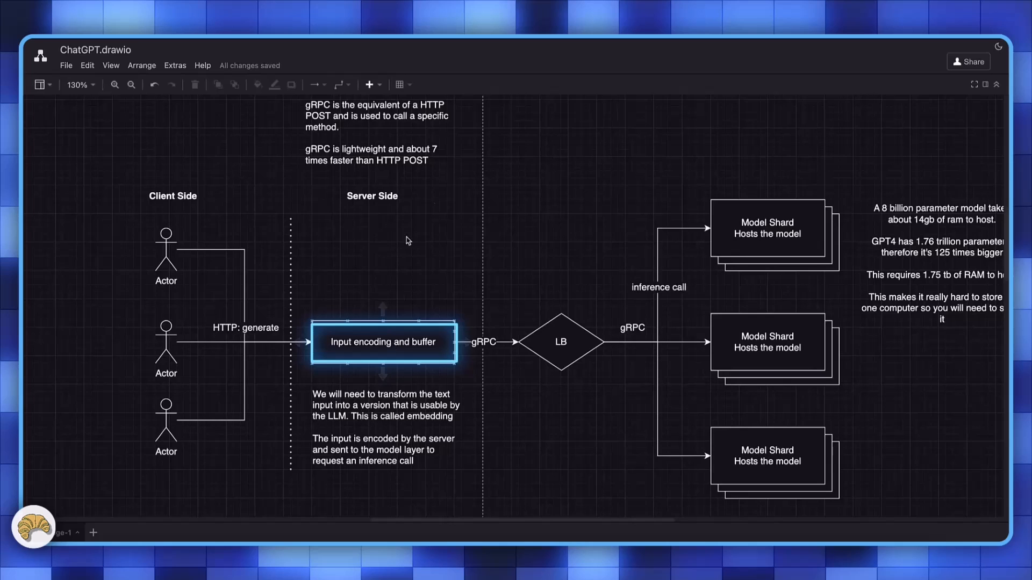
mouse_move(359, 335)
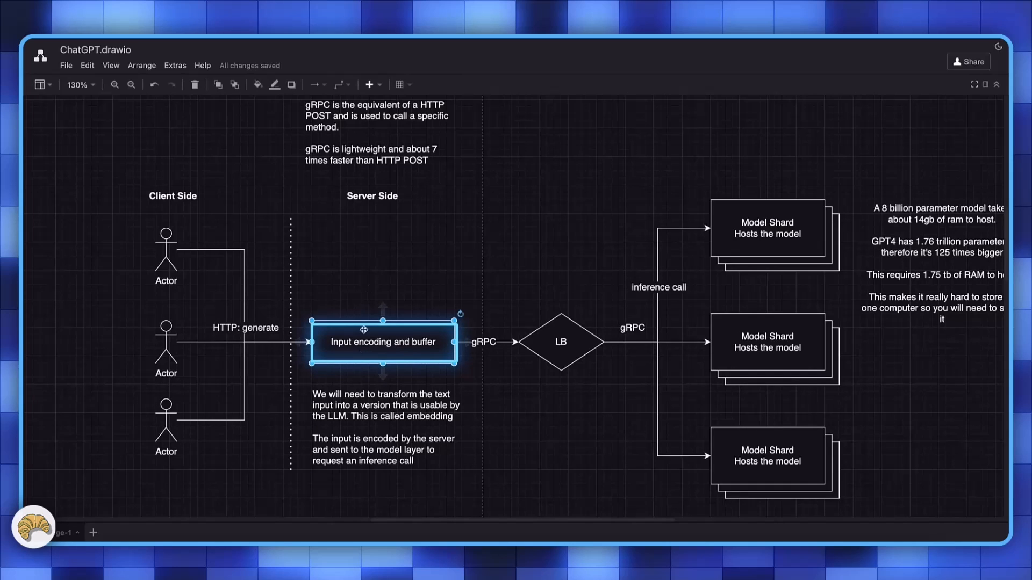
mouse_move(392, 259)
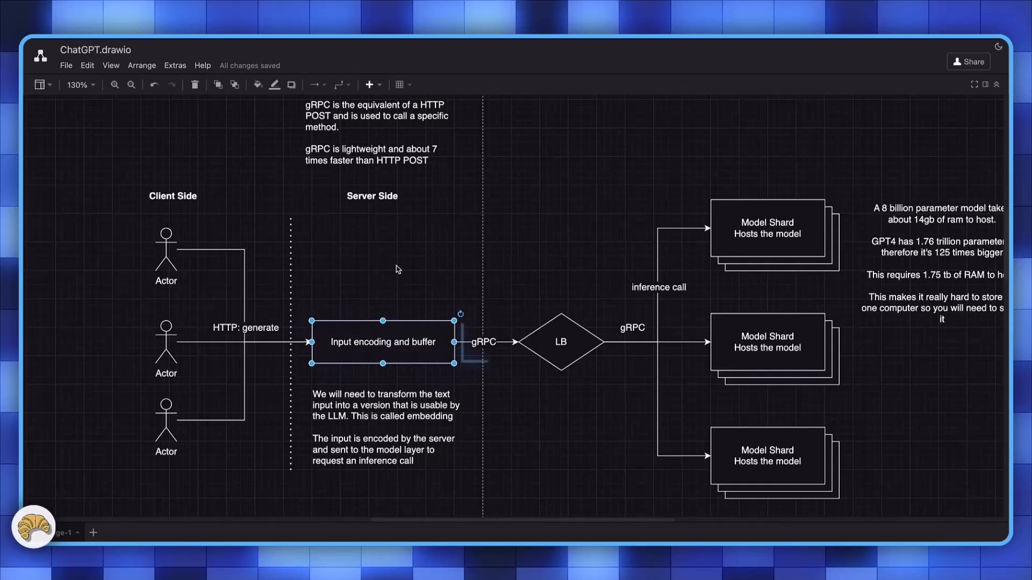
Select the gRPC connector label and focus on the 'Why gRPC vs REST?' note at 170%
left_click(485, 341)
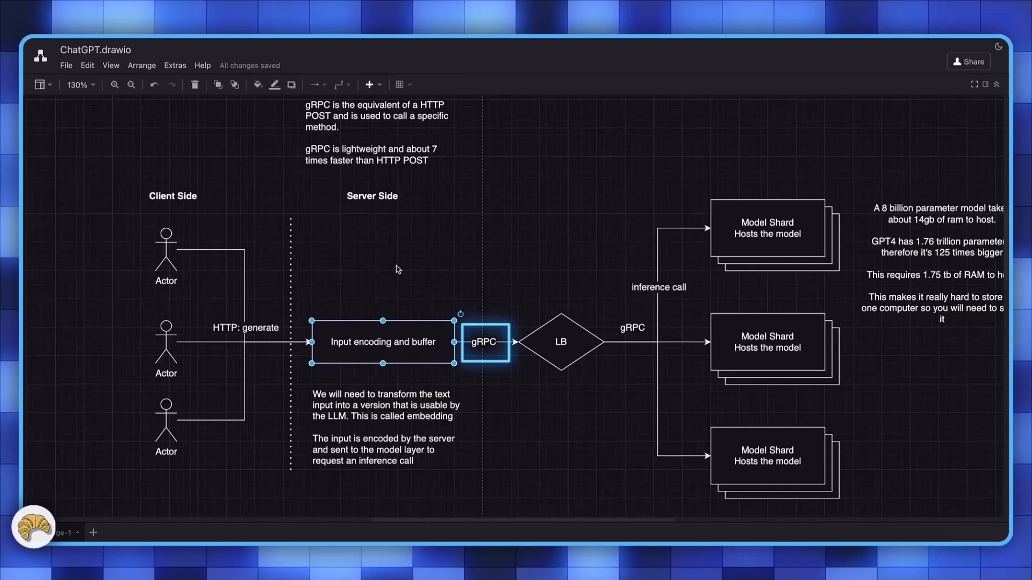
left_click(385, 304)
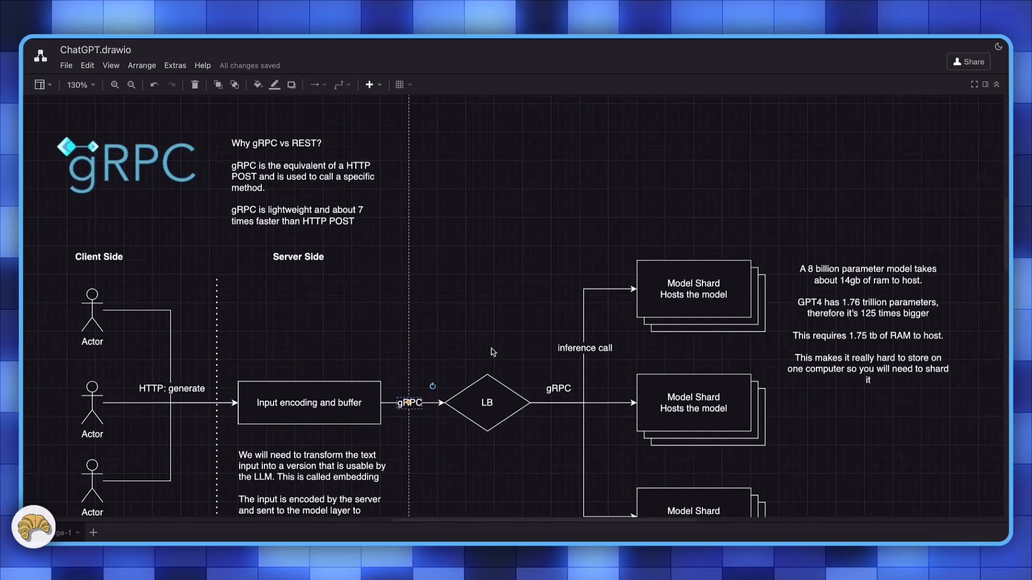
mouse_move(493, 353)
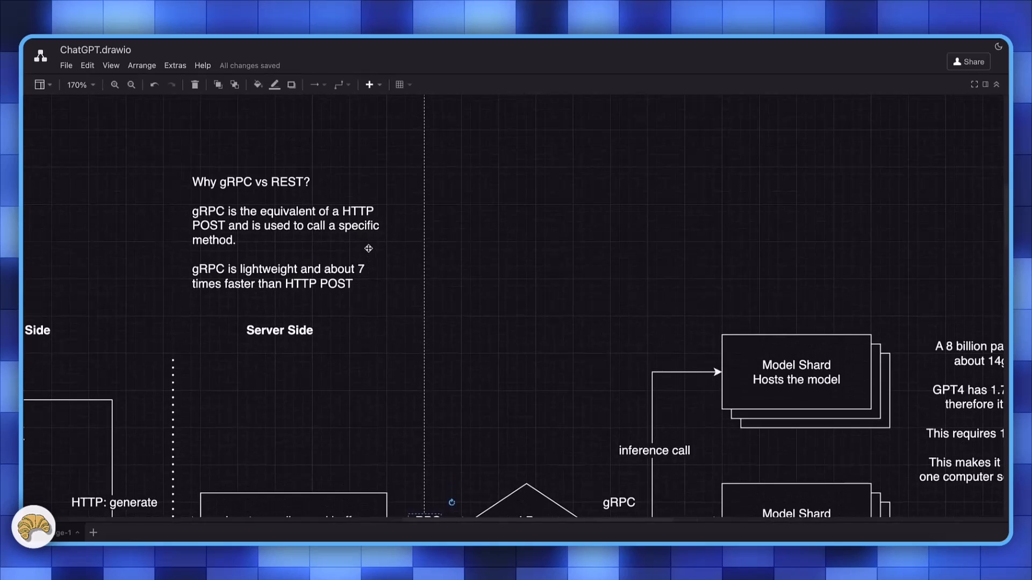
Select the gRPC note and scroll toward the load balancer fanning calls to three model shards
left_click(282, 230)
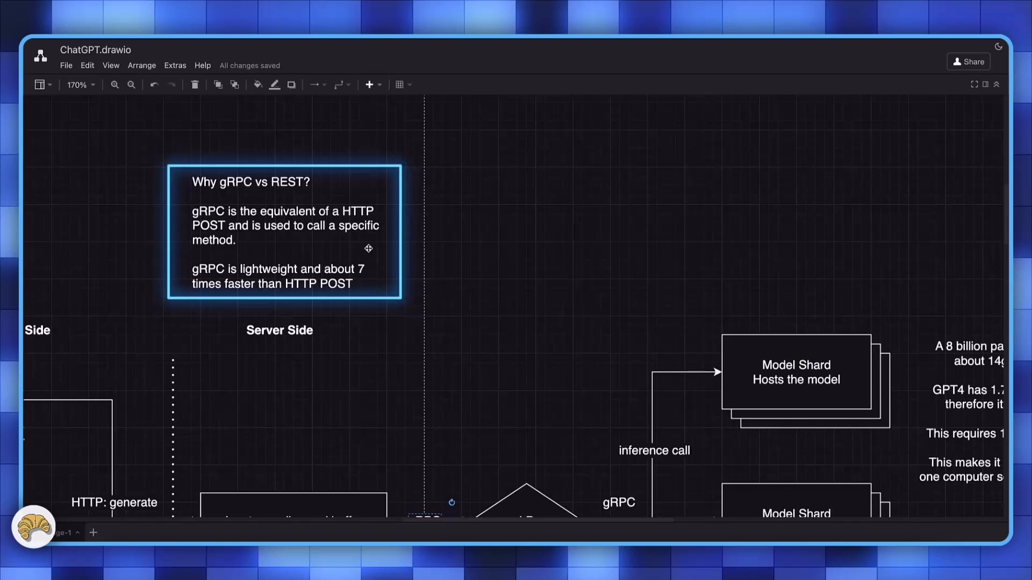
scroll("down", 3)
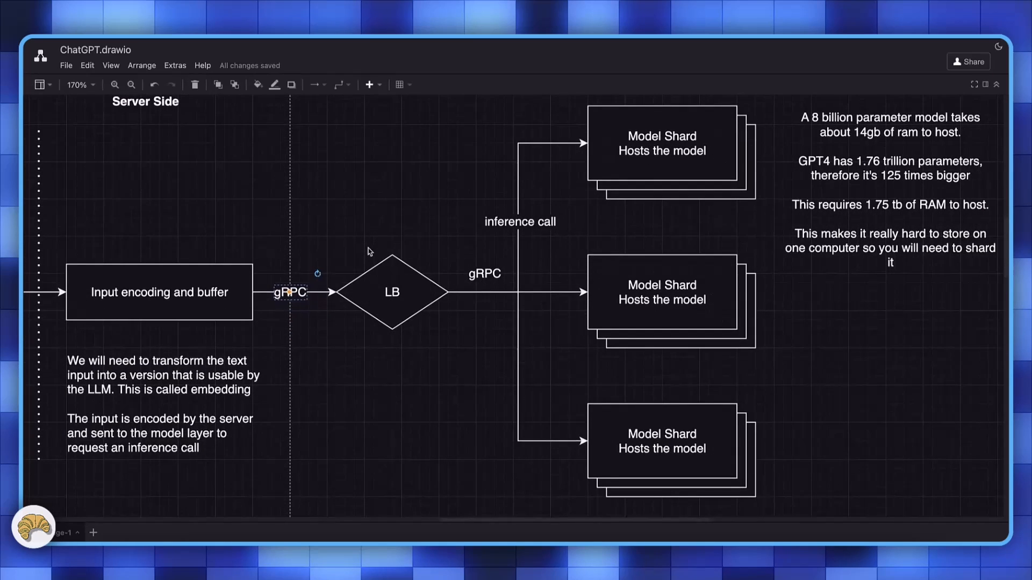
mouse_move(552, 184)
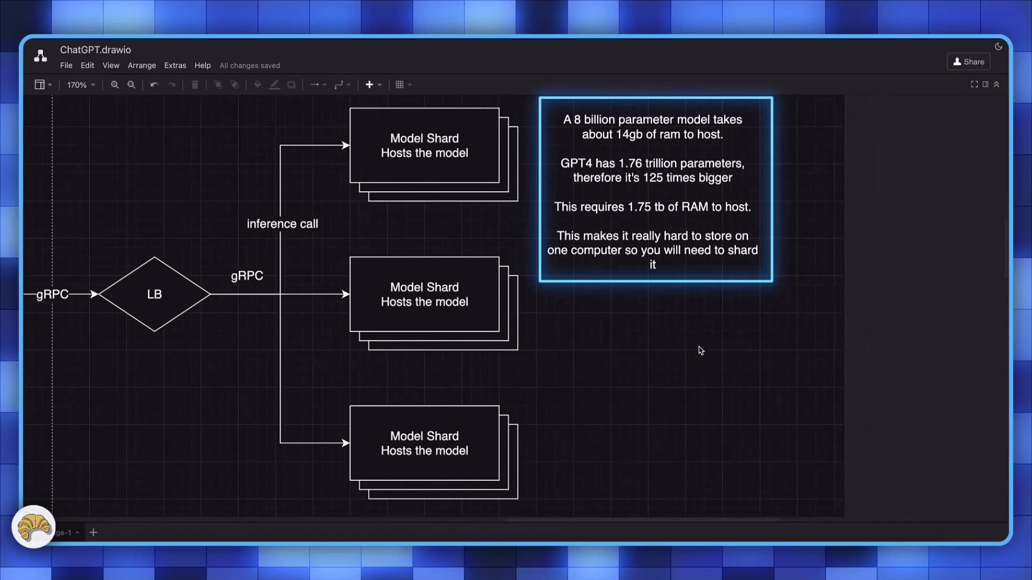
left_click(653, 191)
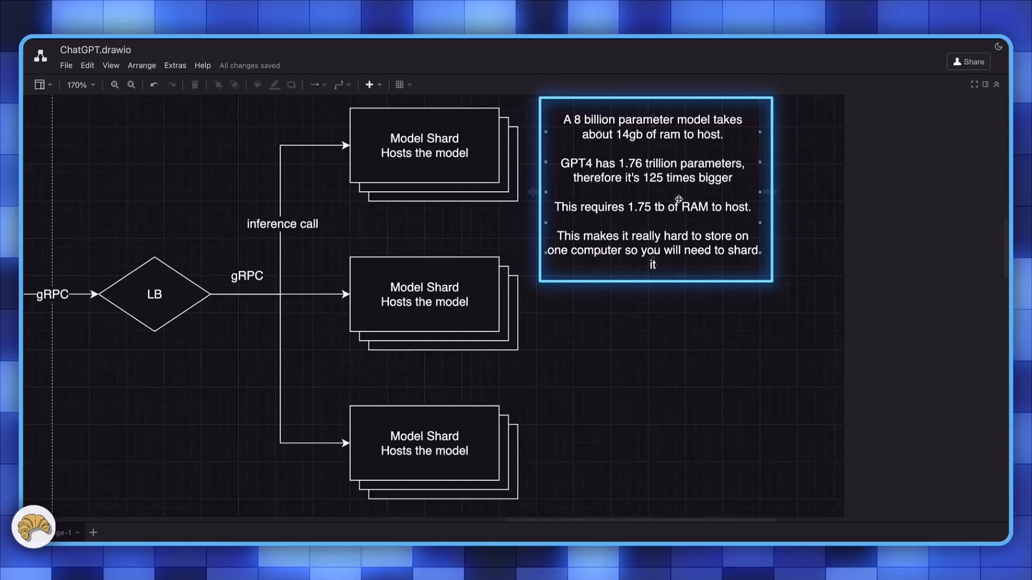
left_click(680, 369)
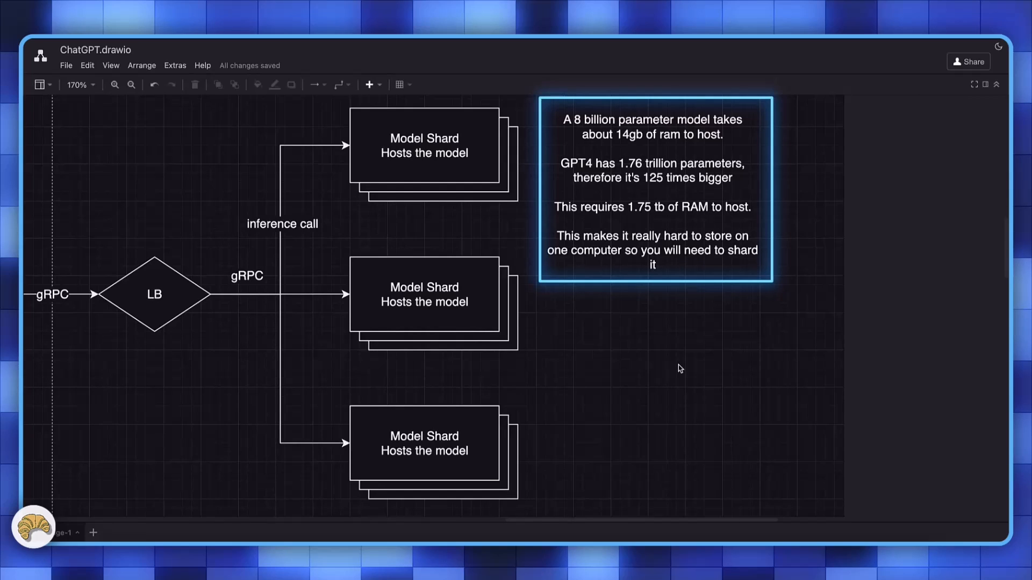
mouse_move(698, 321)
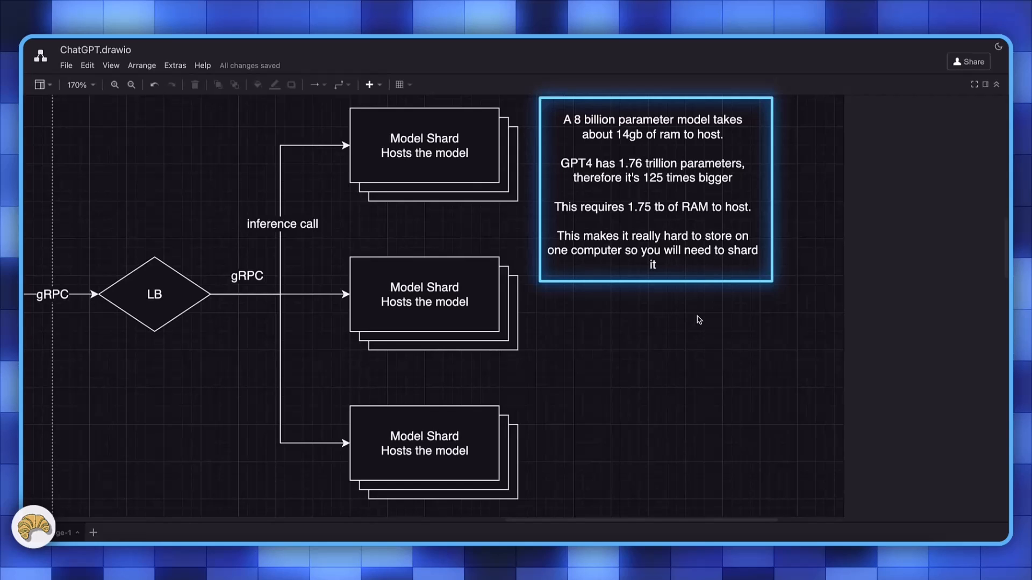
left_click(651, 206)
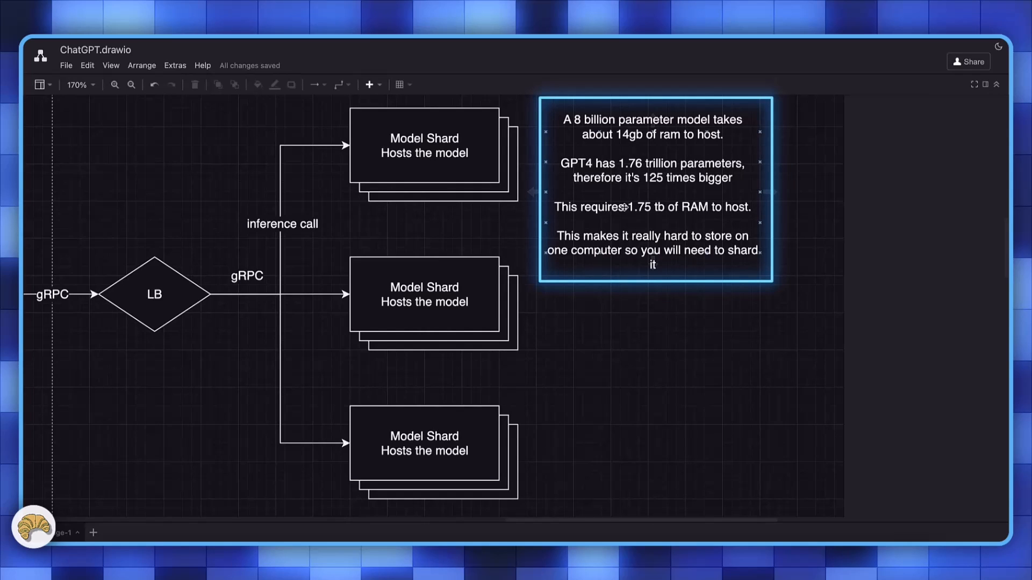
left_click(424, 145)
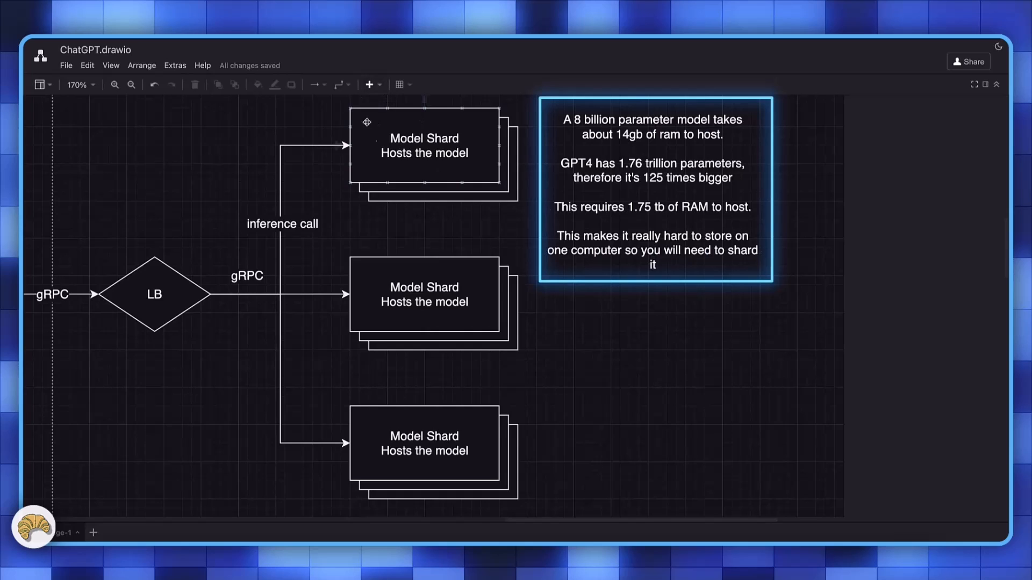
mouse_move(454, 153)
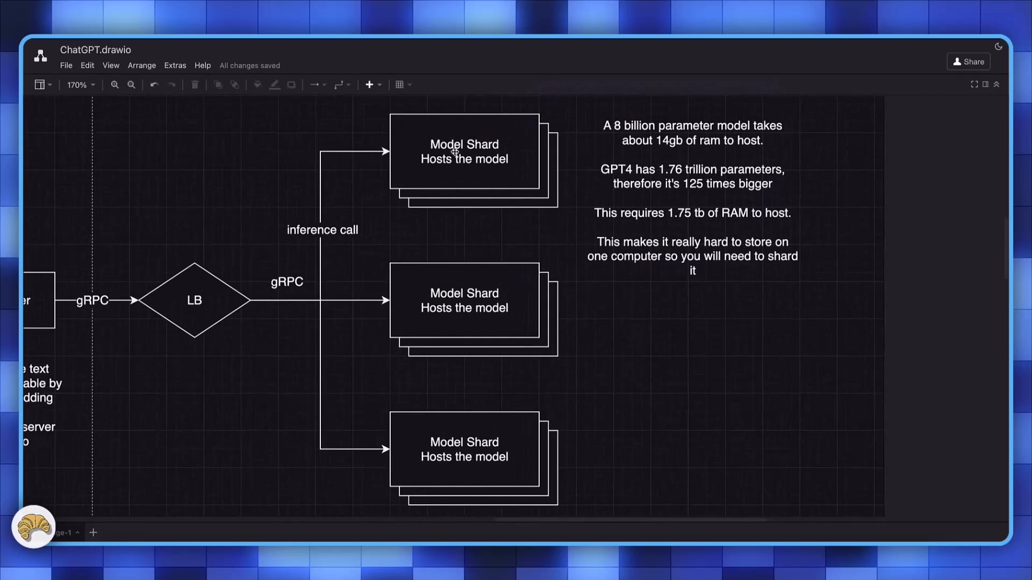
mouse_move(381, 170)
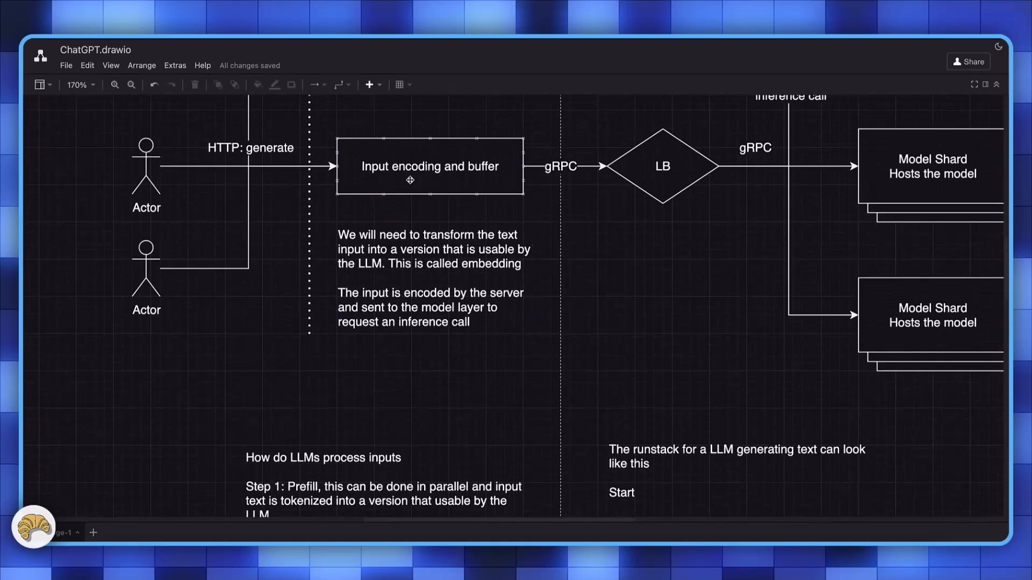
Scroll down to the runstack note showing 'A Brown Dog Ran Up the hill' generated word by word
scroll("down", 3)
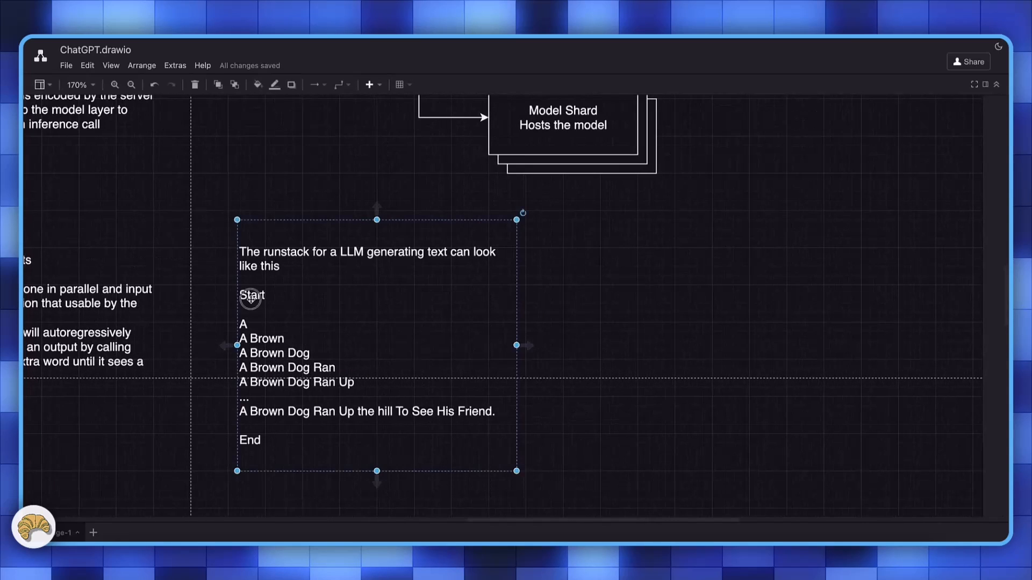
Briefly edit the runstack note, then return to the server-side overview at 130%
double_click(252, 295)
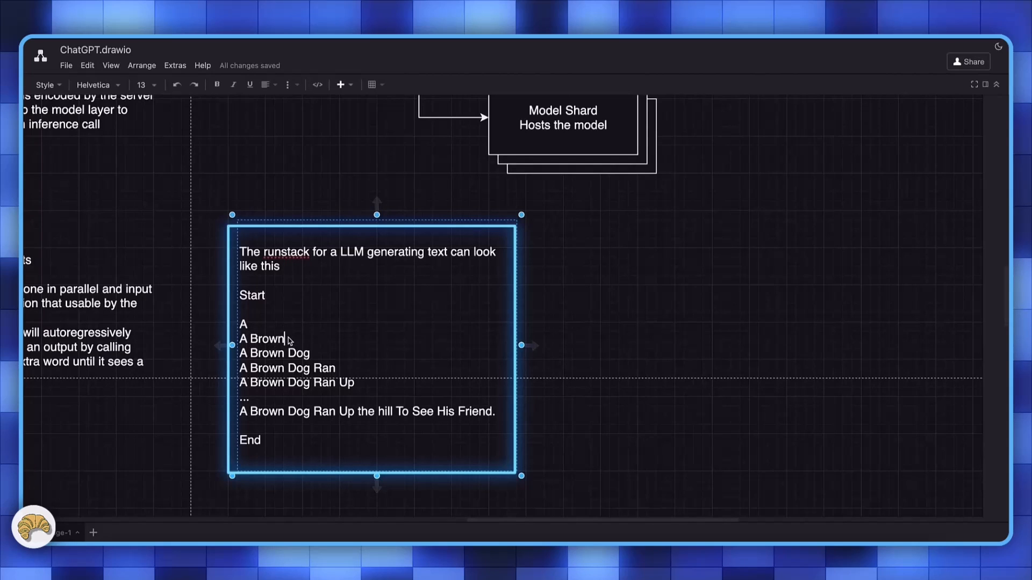
mouse_move(288, 412)
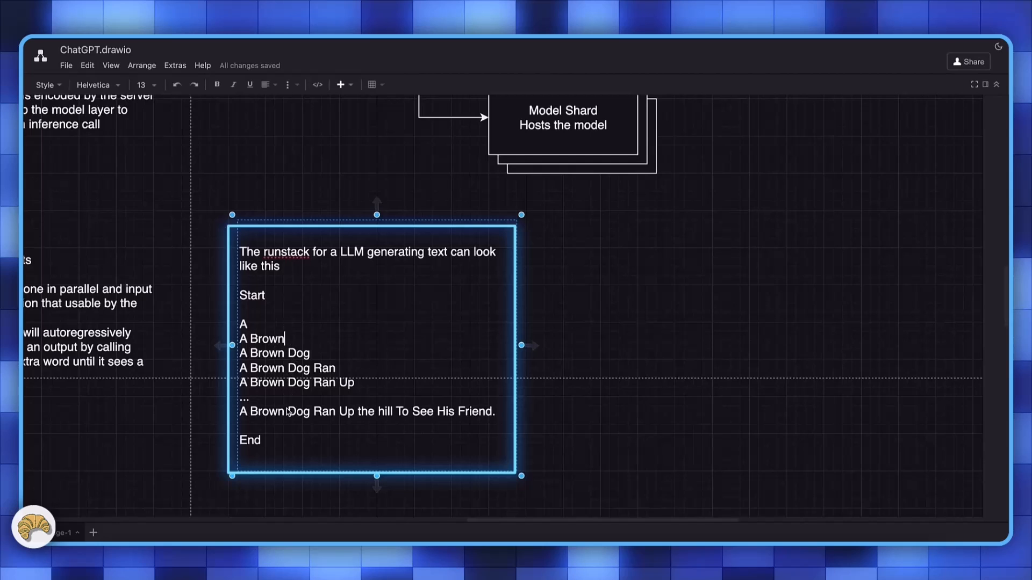
left_click(494, 411)
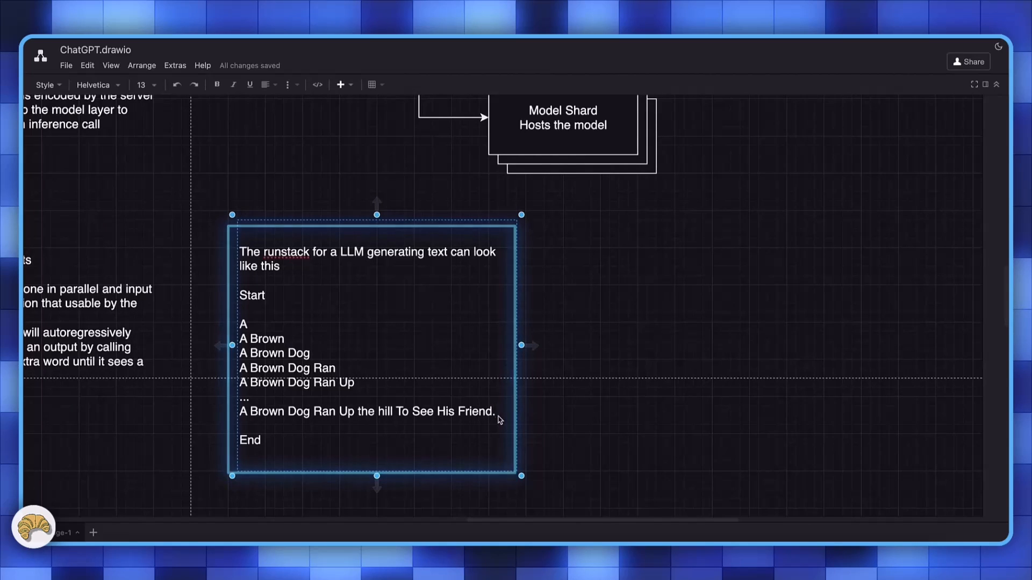
scroll("up", 3)
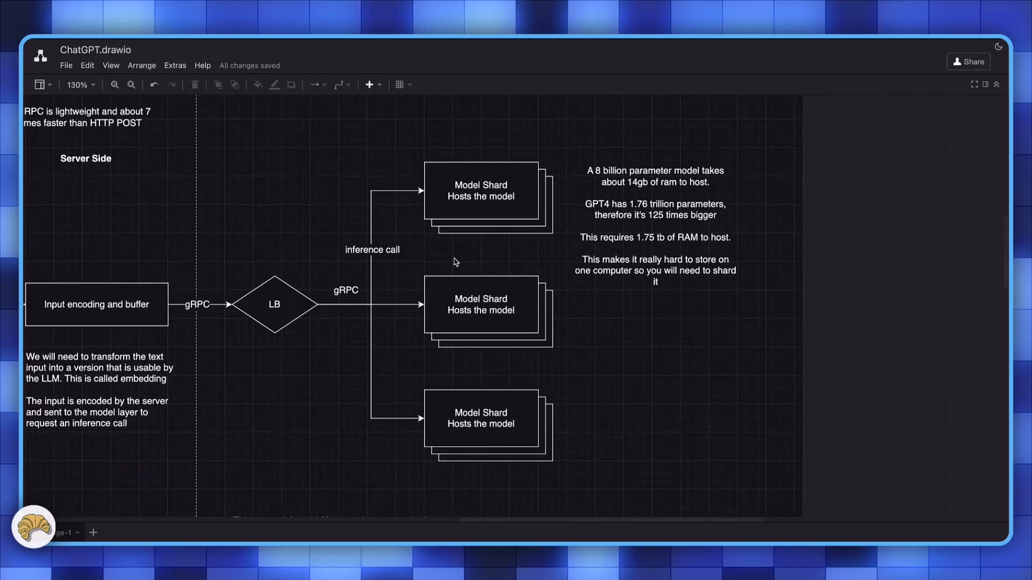
Select the top Model Shard and pan to show Client Side, Server Side and shards together
left_click(480, 191)
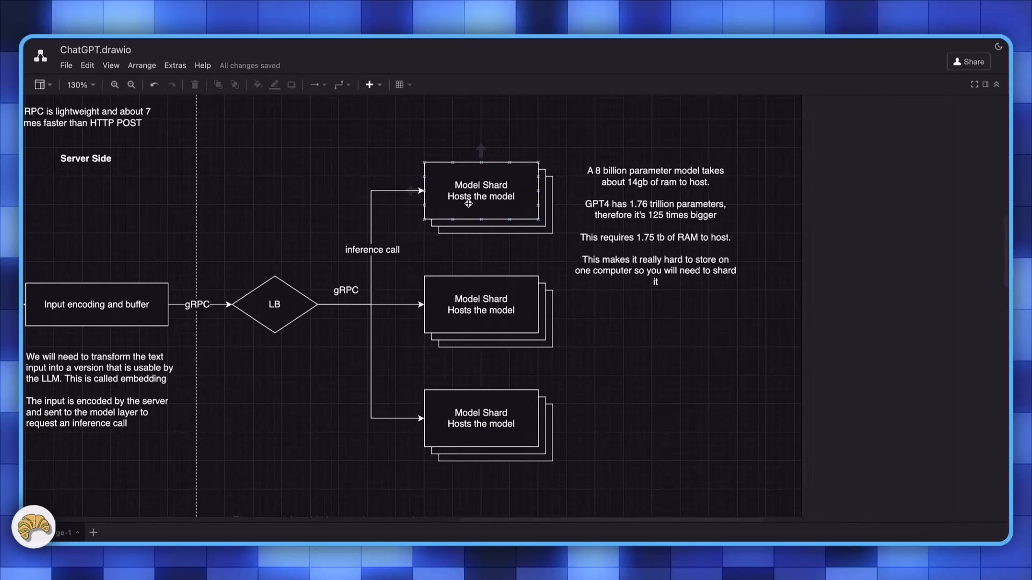
scroll("left", 3)
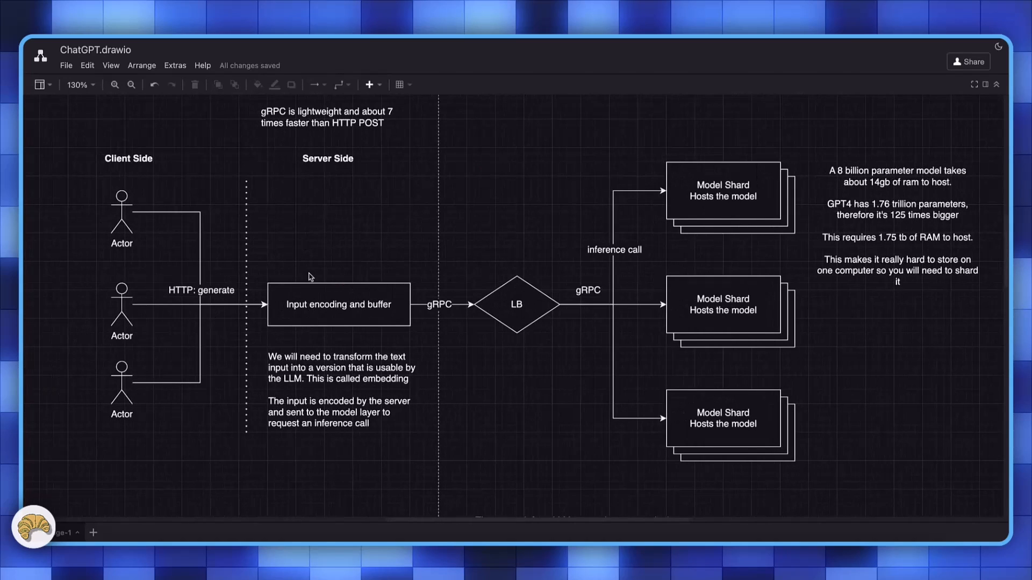
scroll("down", 3)
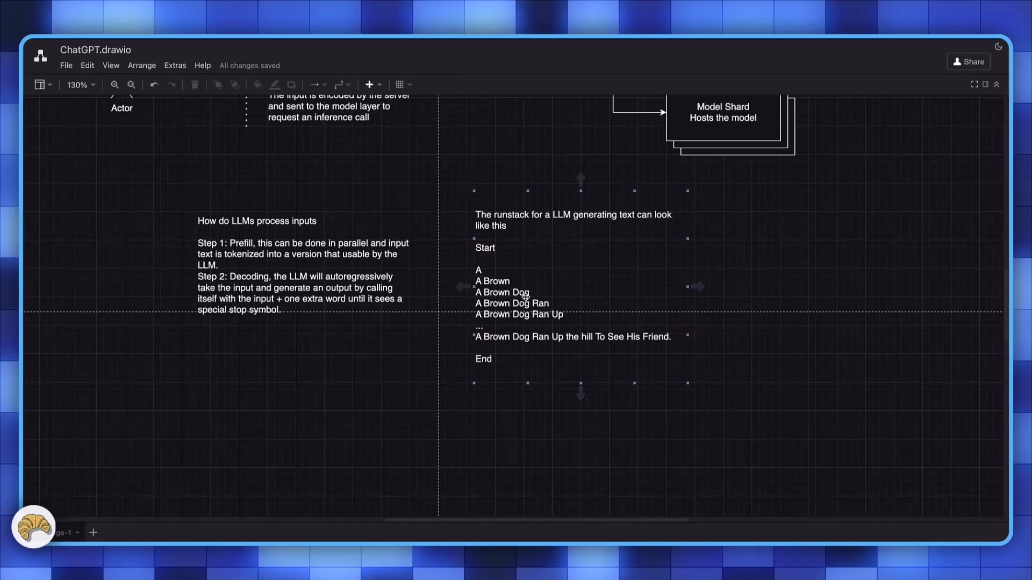
scroll("up", 3)
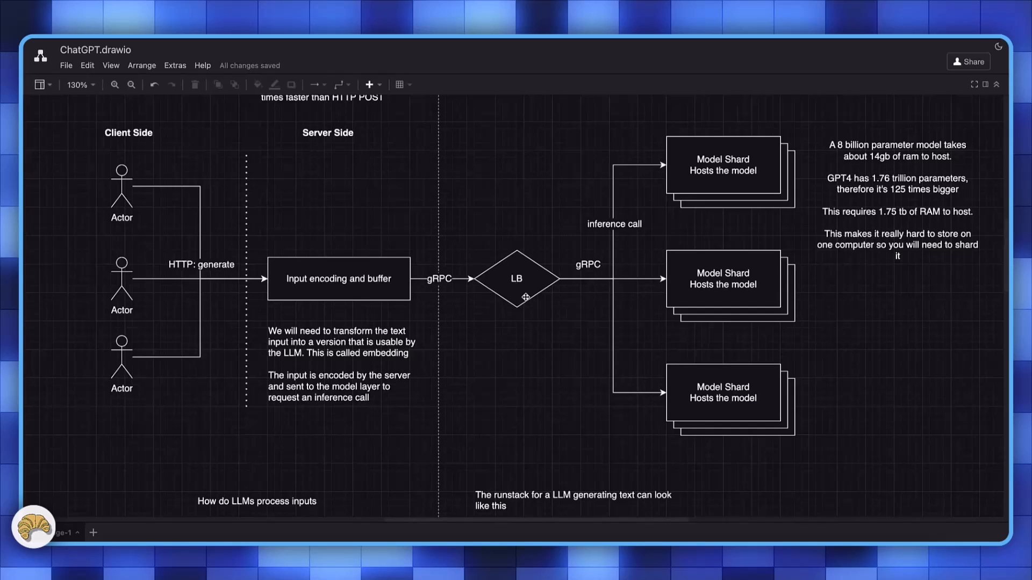
mouse_move(804, 87)
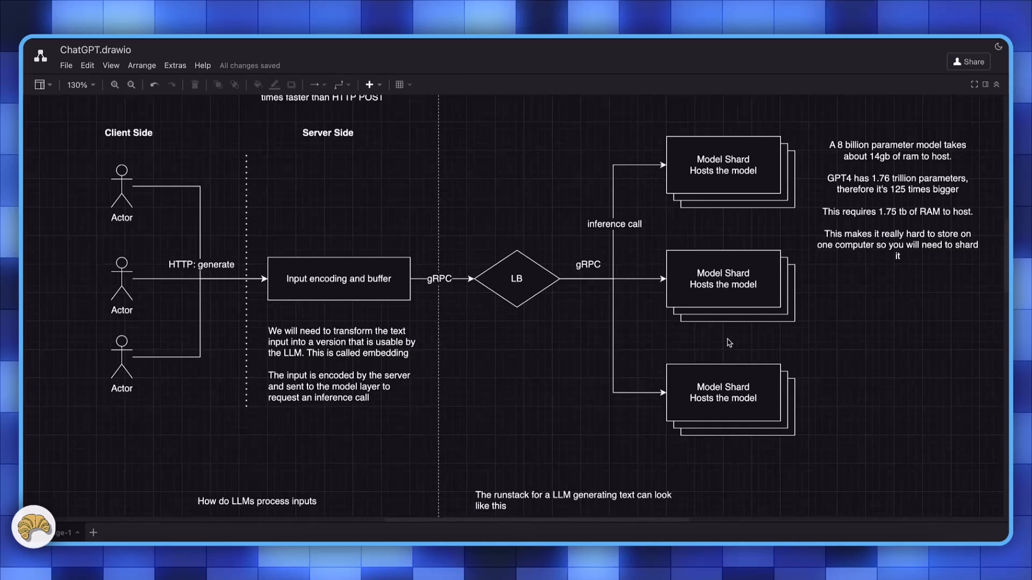
Select the Input encoding and buffer box with the whole diagram visible at 95%
left_click(338, 278)
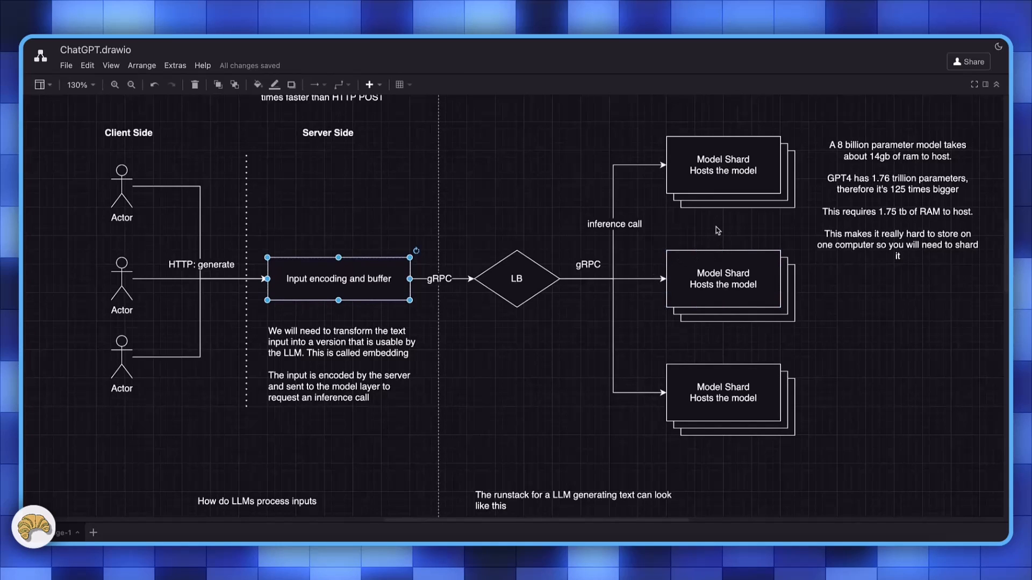
left_click(717, 230)
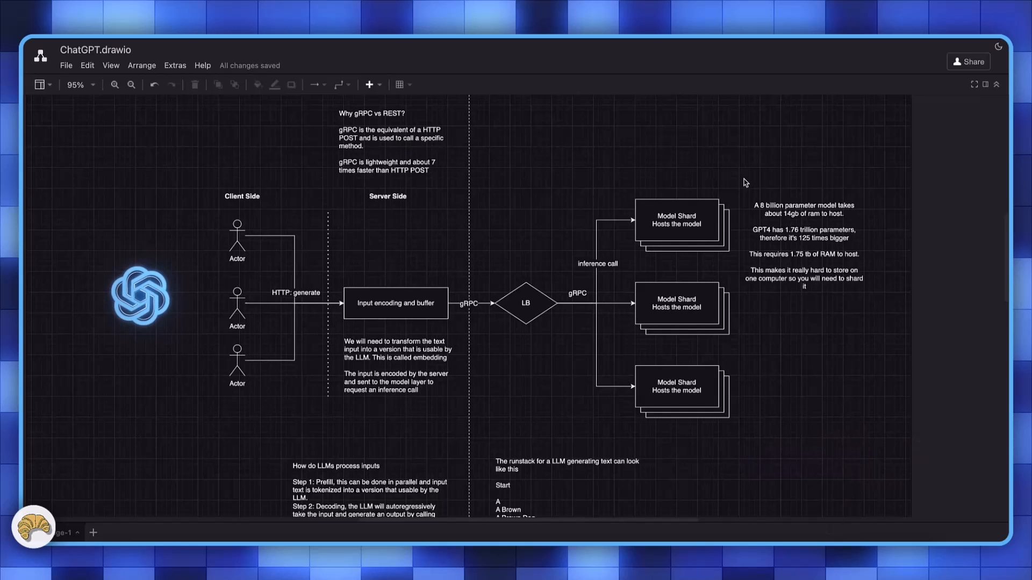
mouse_move(734, 176)
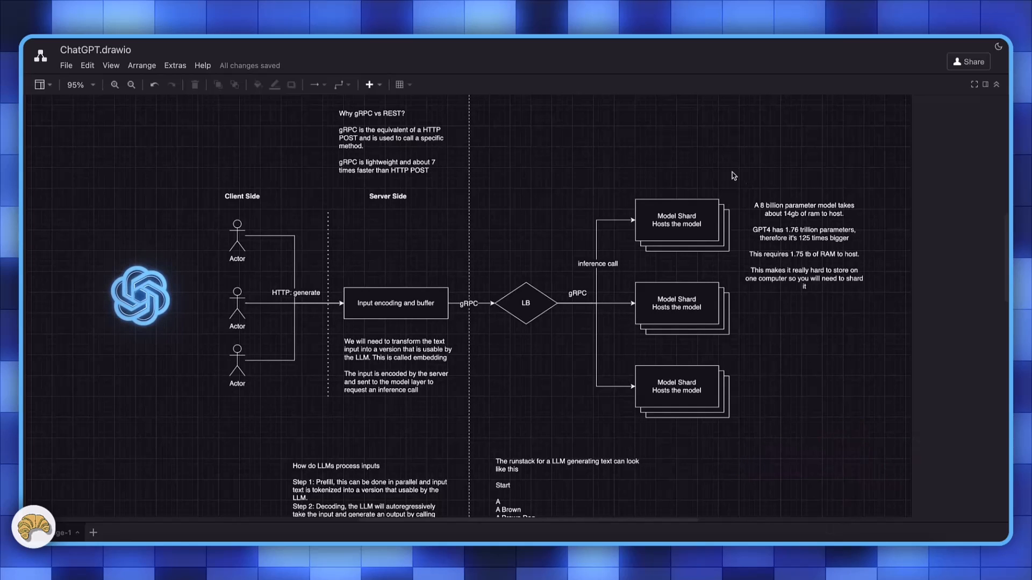